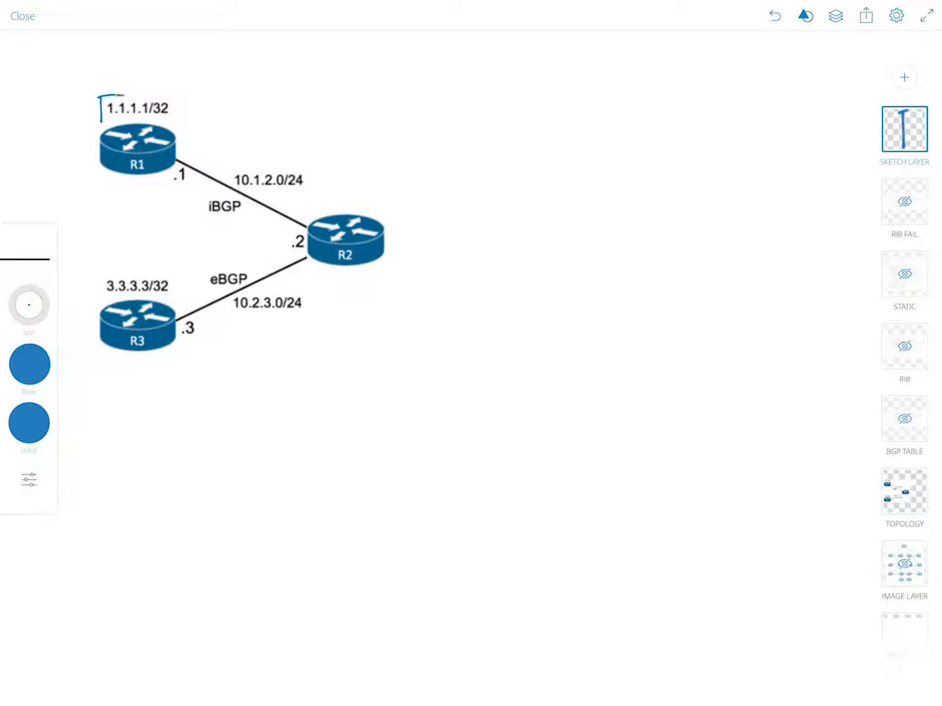
Step: Box the 1.1.1.1/32 and 3.3.3.3/32 prefixes and draw arrows from R1 and R3 toward R2
drag(104, 98, 190, 117)
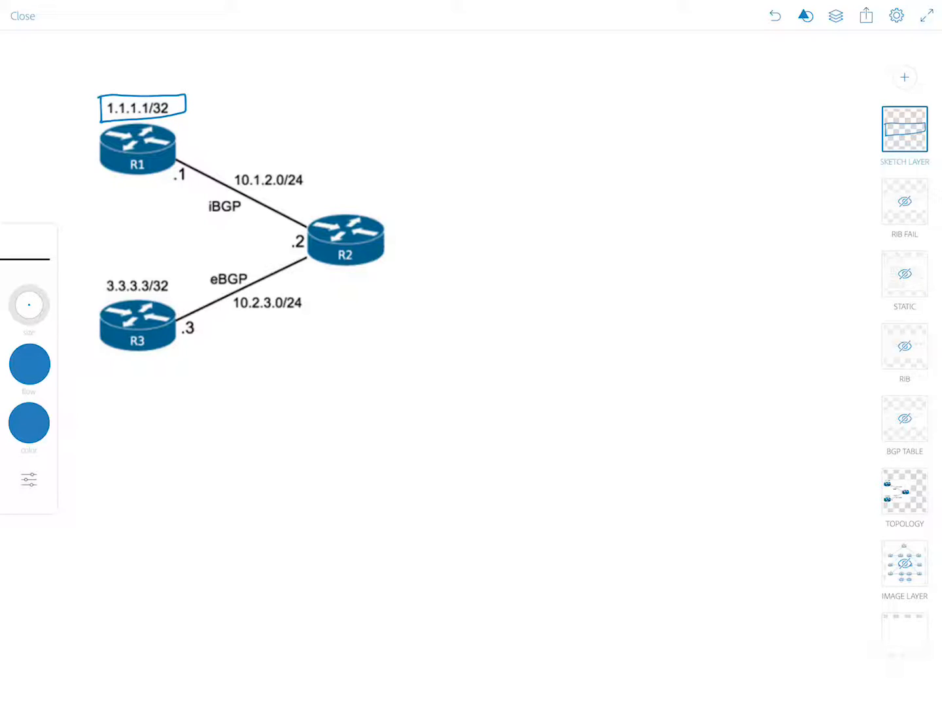
drag(101, 264, 177, 298)
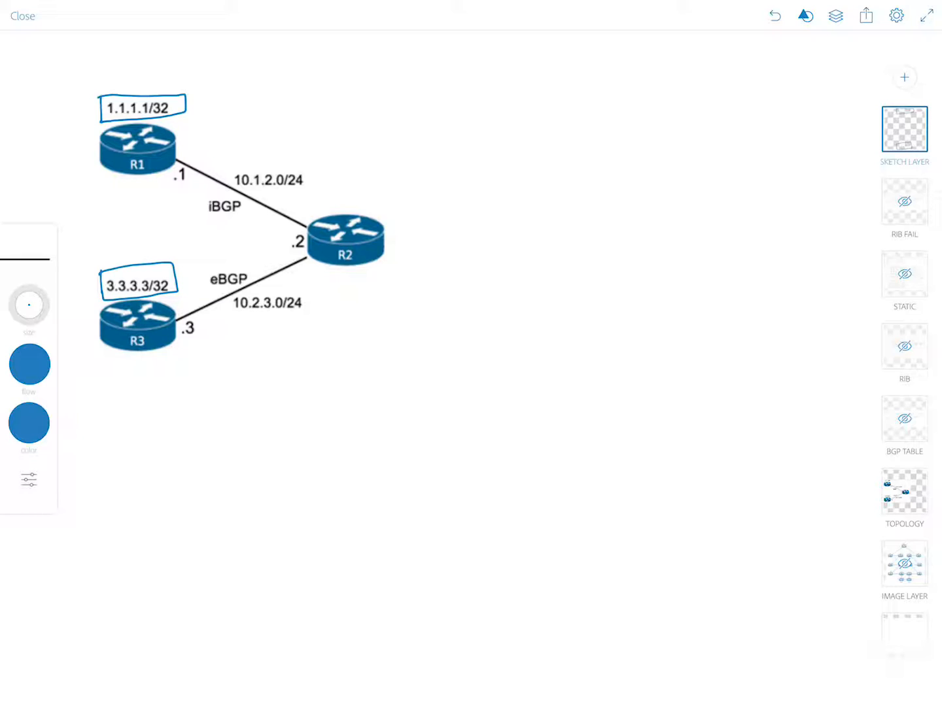
drag(213, 353, 269, 321)
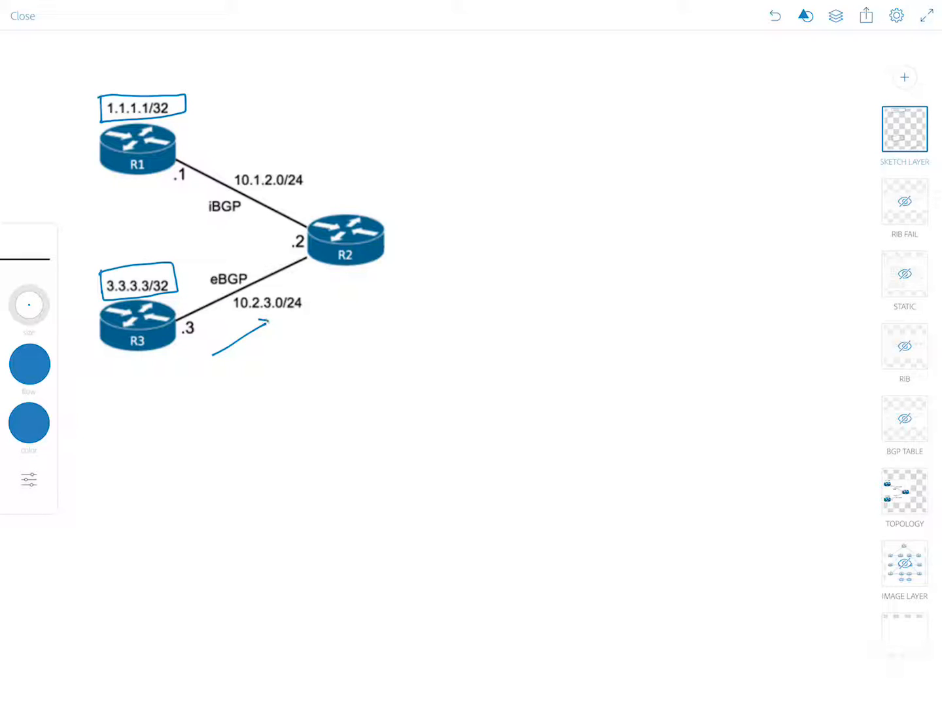
drag(206, 128, 252, 160)
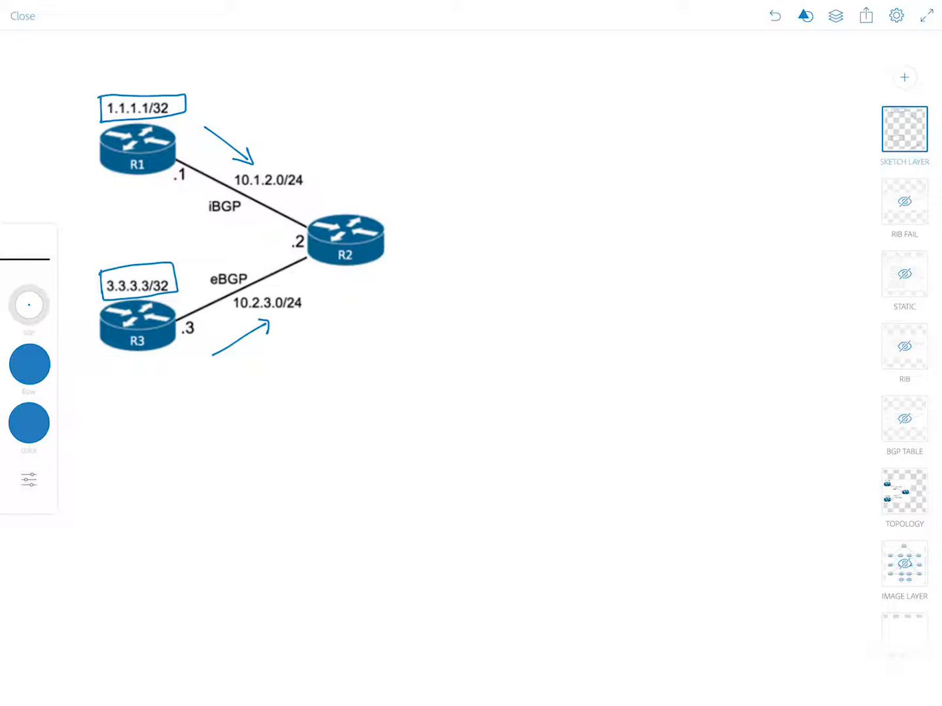
Step: Unhide the BGP TABLE layer and mark up the show ip bgp output
click(904, 418)
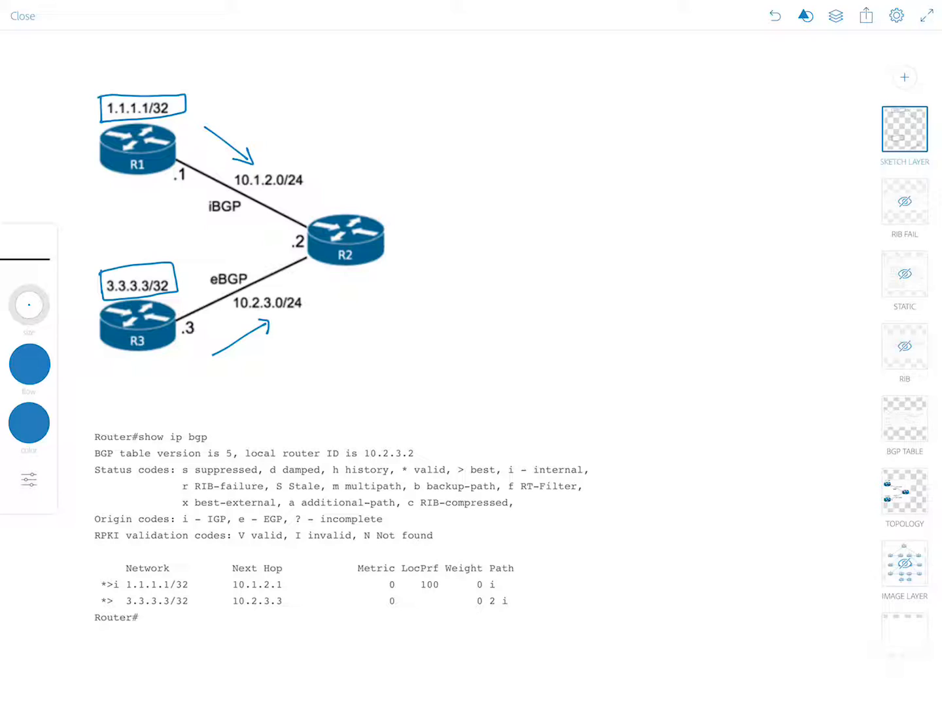
drag(131, 428, 216, 445)
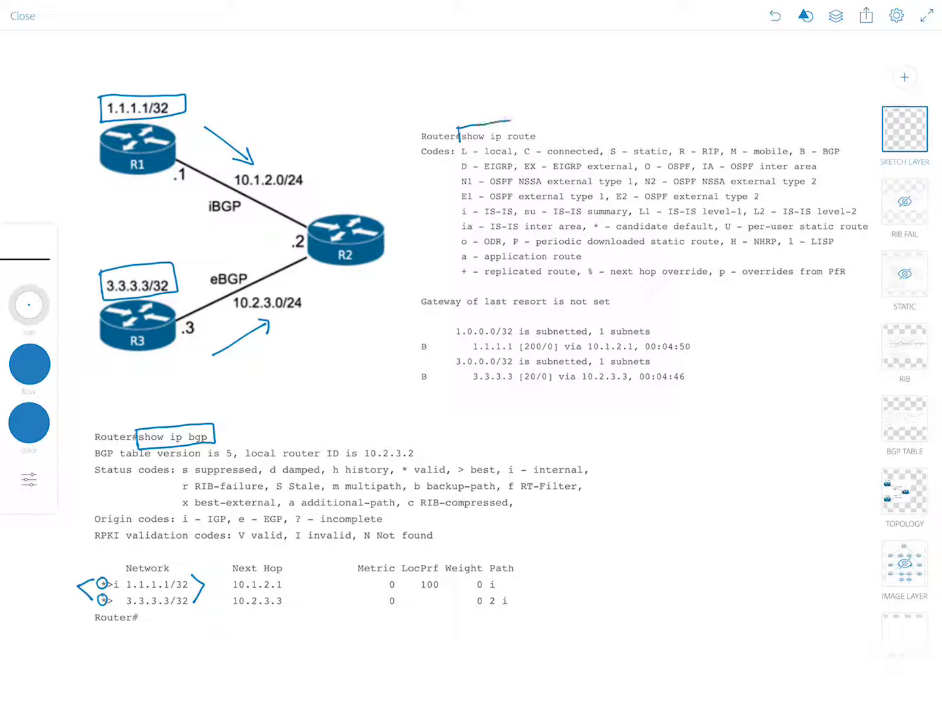
Step: Box the show ip route command, circle both B route codes, and mark the B - BGP legend
drag(458, 131, 537, 141)
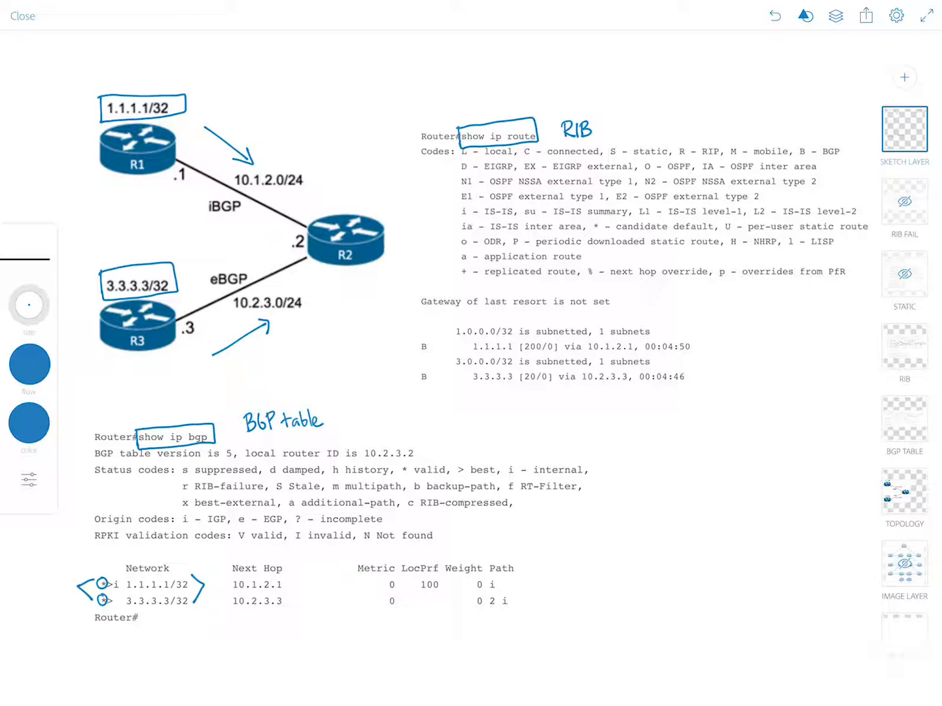
drag(424, 345, 424, 377)
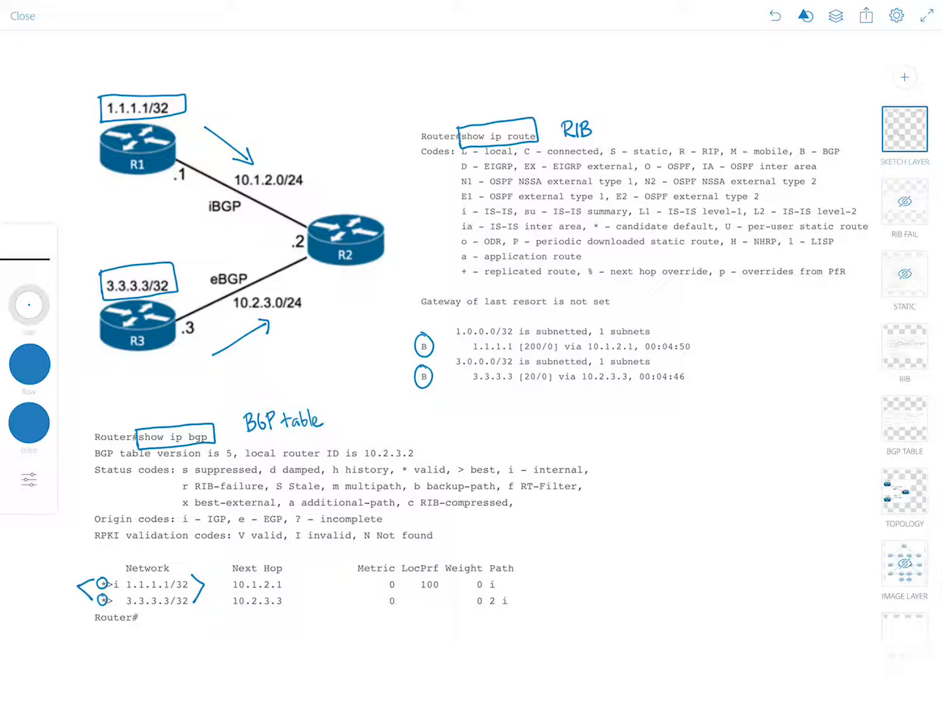
drag(794, 157, 838, 147)
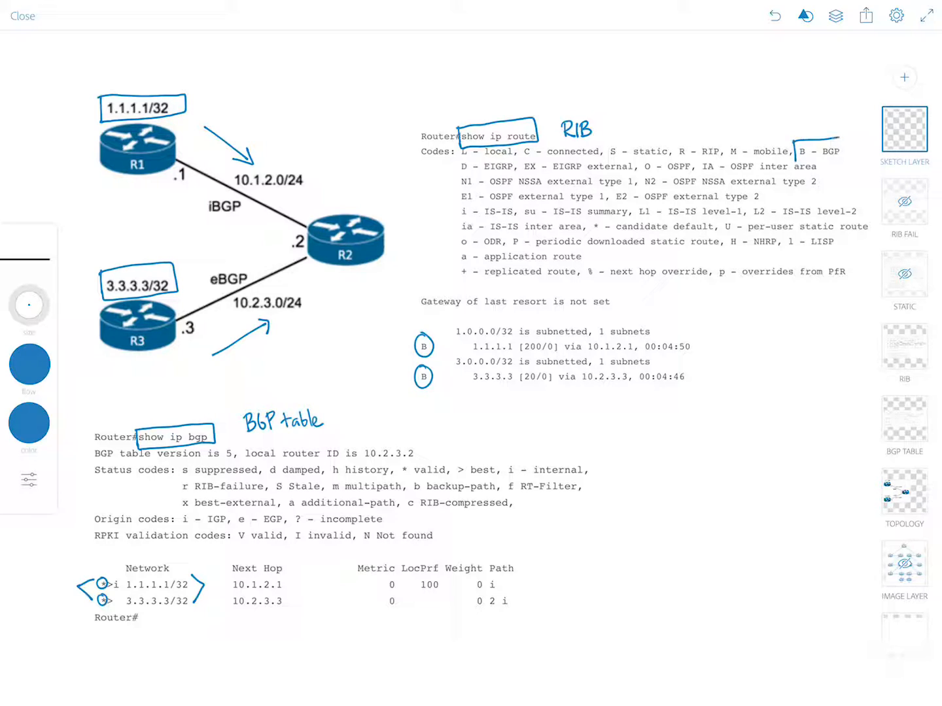
drag(801, 160, 841, 150)
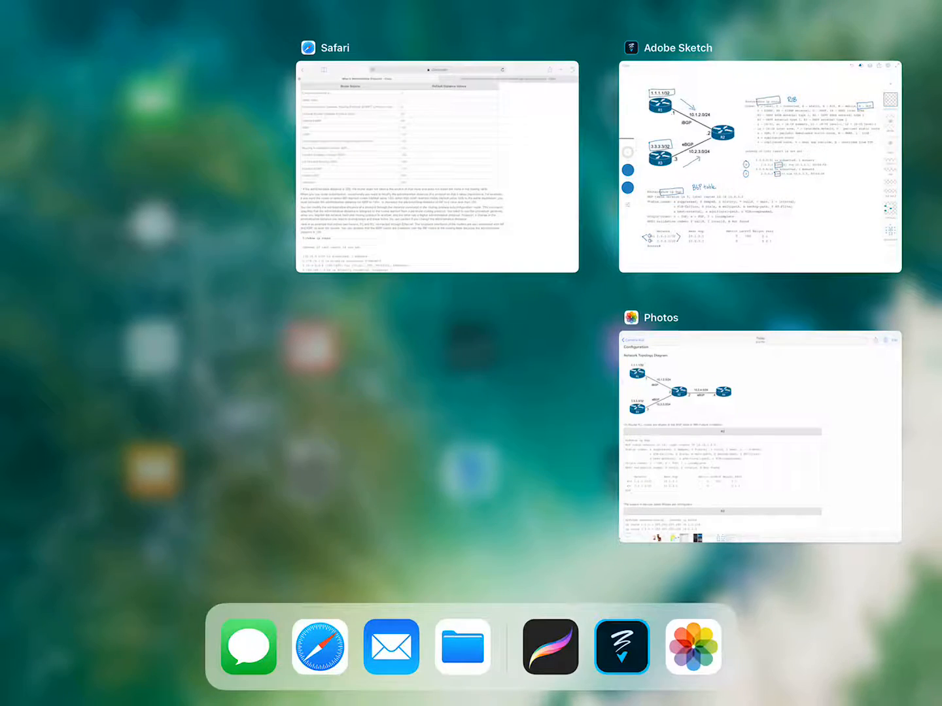
Step: Bring Safari to the front from the app switcher
click(437, 167)
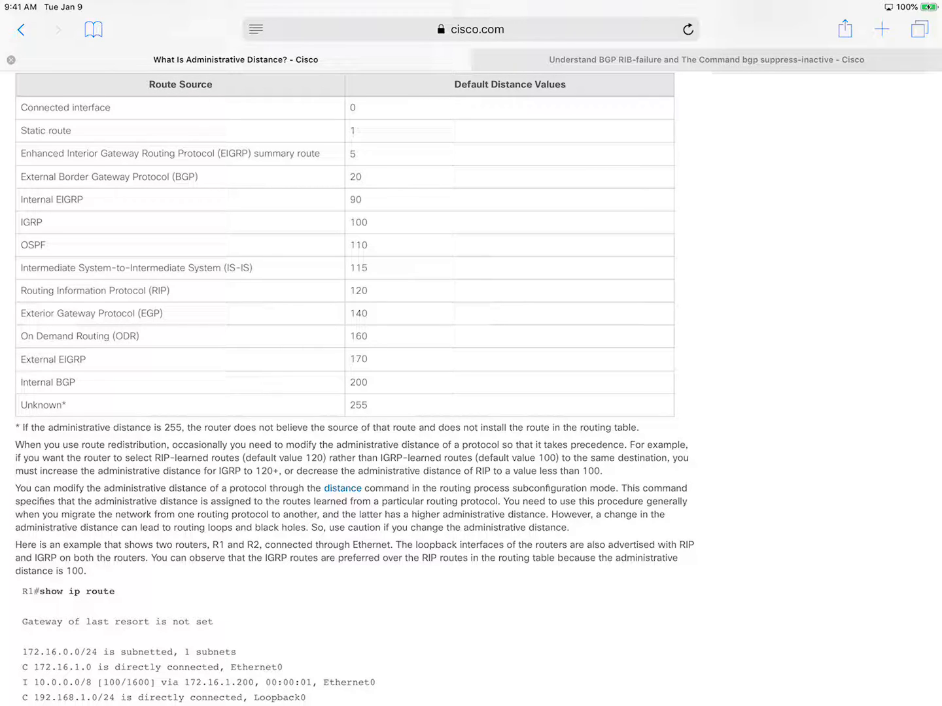
double_click(57, 131)
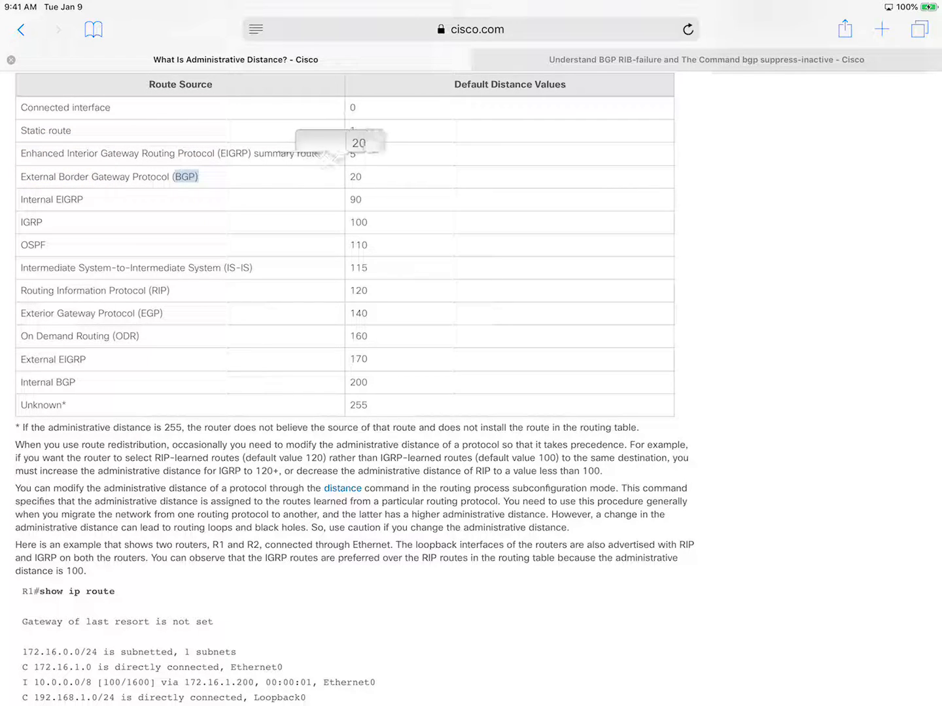
double_click(356, 177)
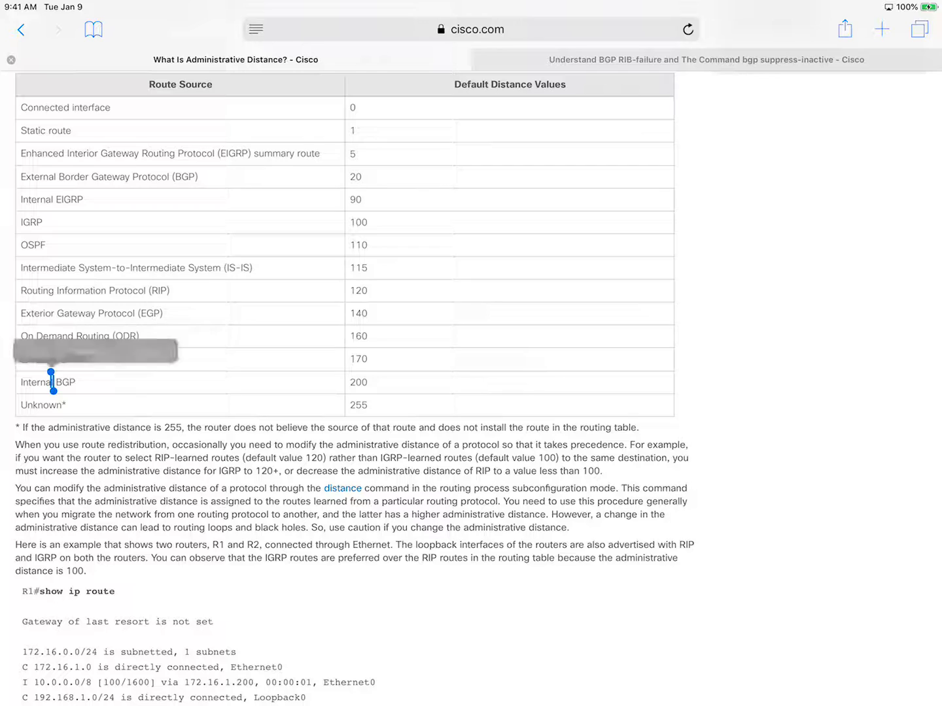
double_click(66, 382)
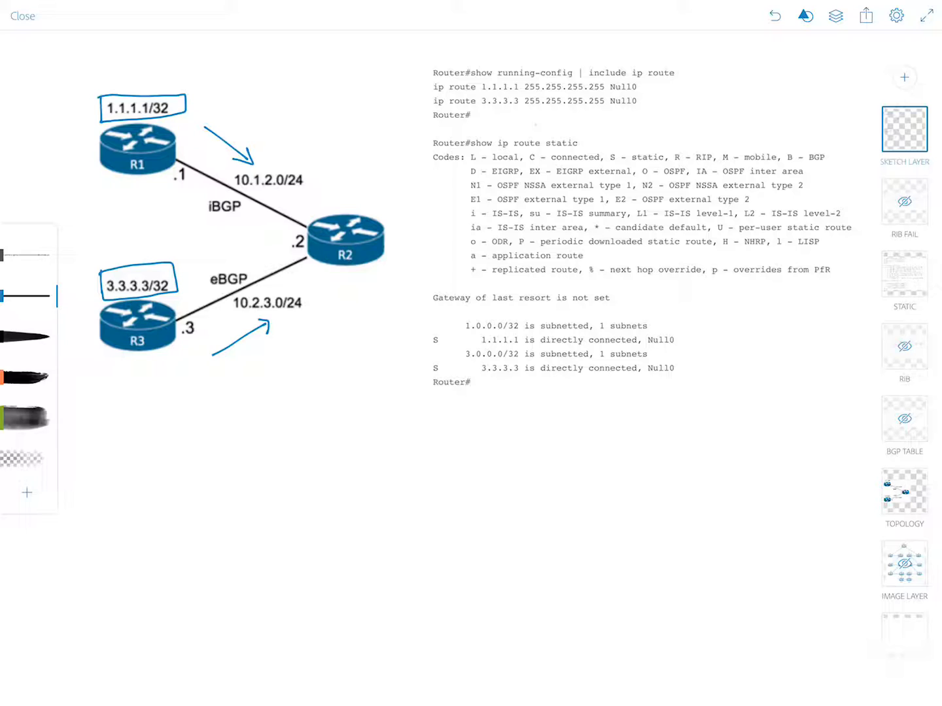
Step: With a thin blue pen, box S - static, both Null0 next hops, and 'directly connected, Null0'
click(29, 422)
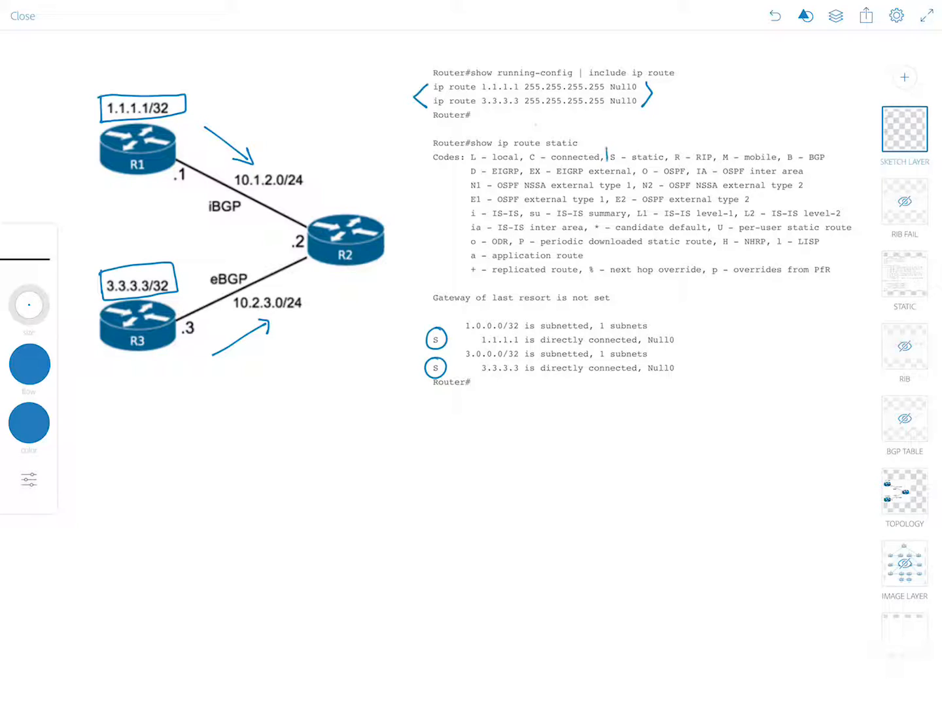
drag(608, 157, 668, 157)
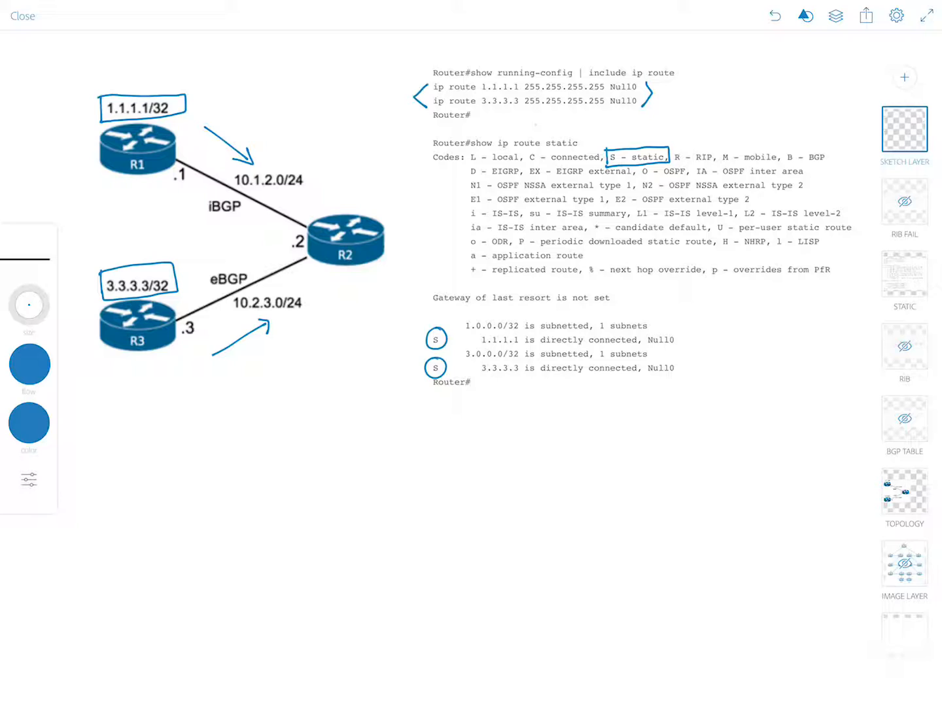
drag(608, 85, 644, 108)
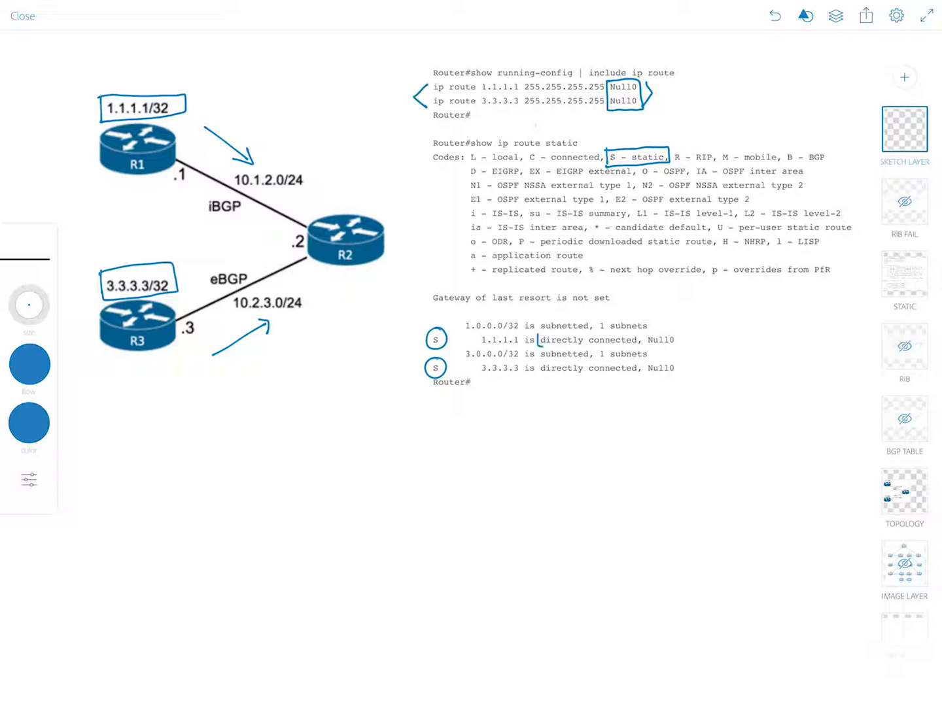
drag(537, 339, 681, 340)
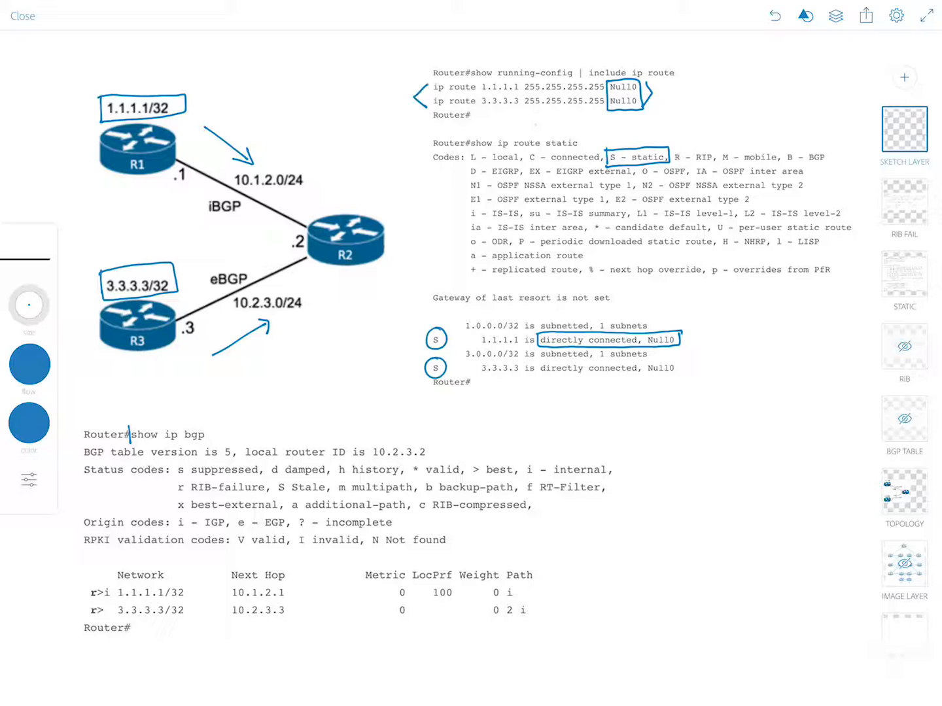
Step: Box the show ip bgp command and the r RIB-failure status code in blue
drag(131, 429, 210, 442)
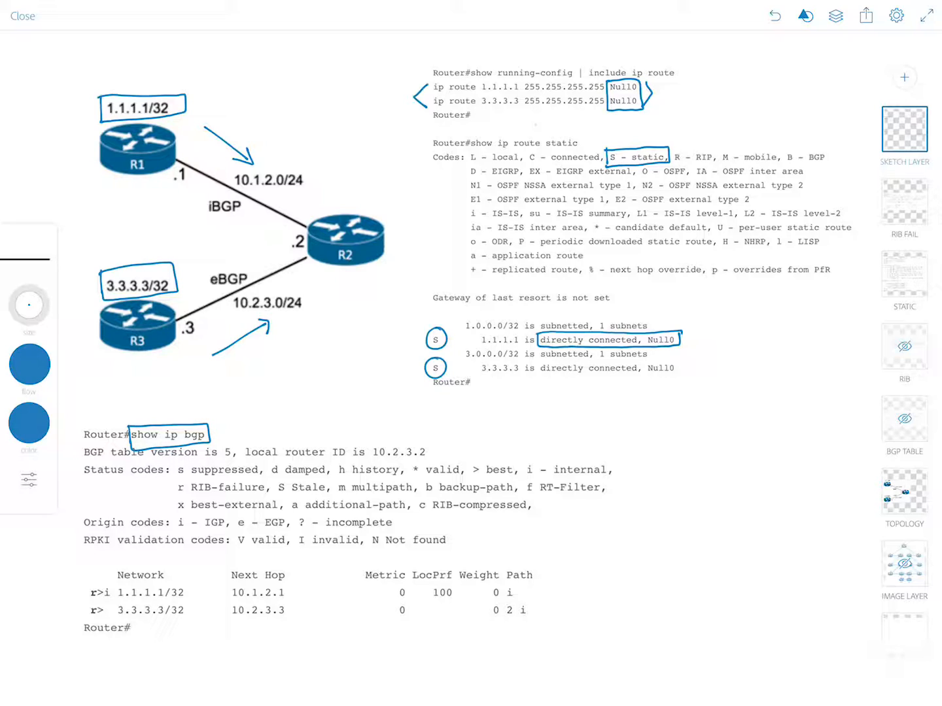
click(93, 593)
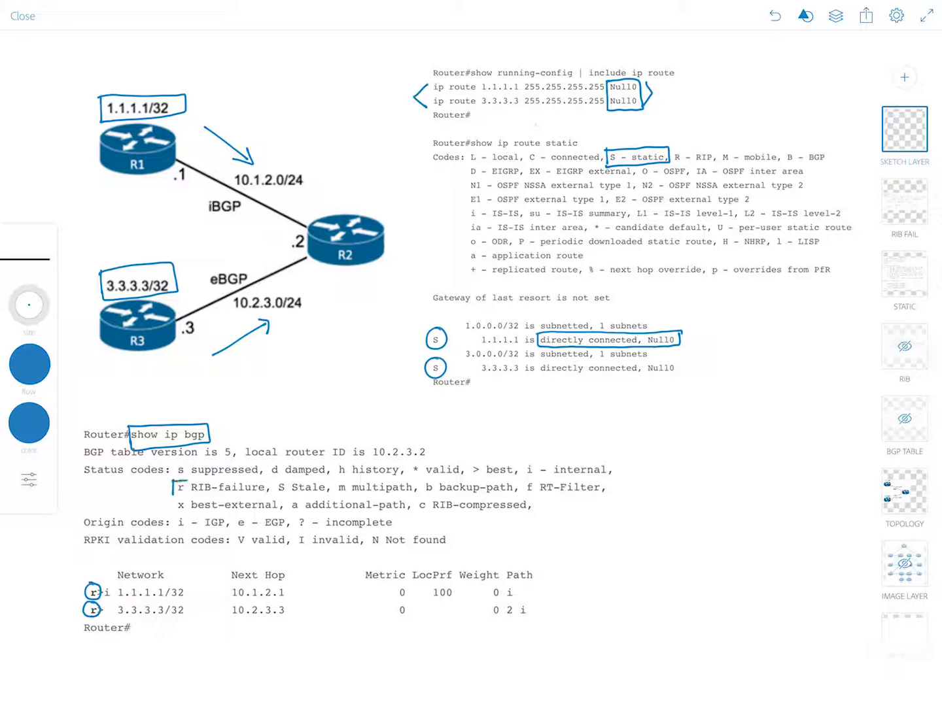
drag(171, 480, 266, 496)
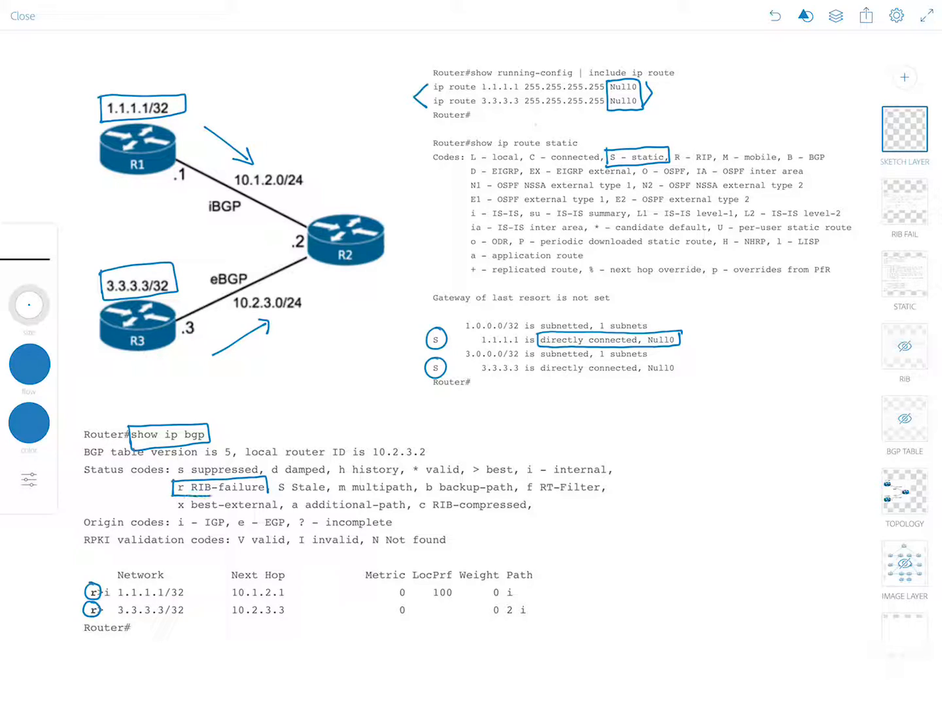